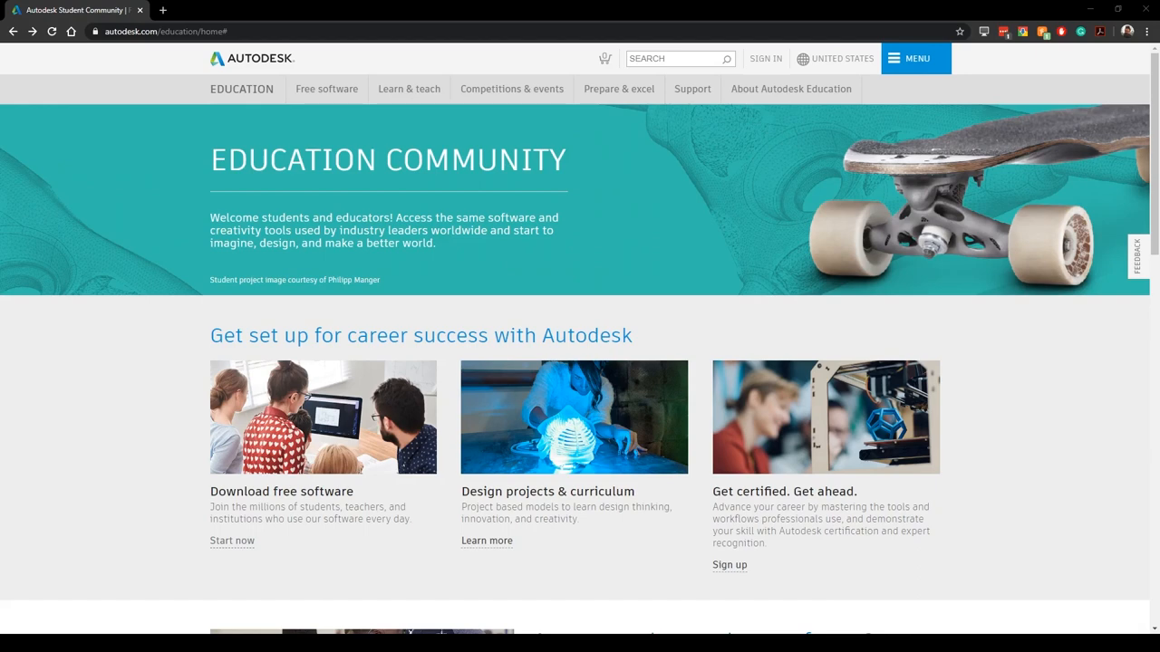
pyautogui.moveTo(87, 381)
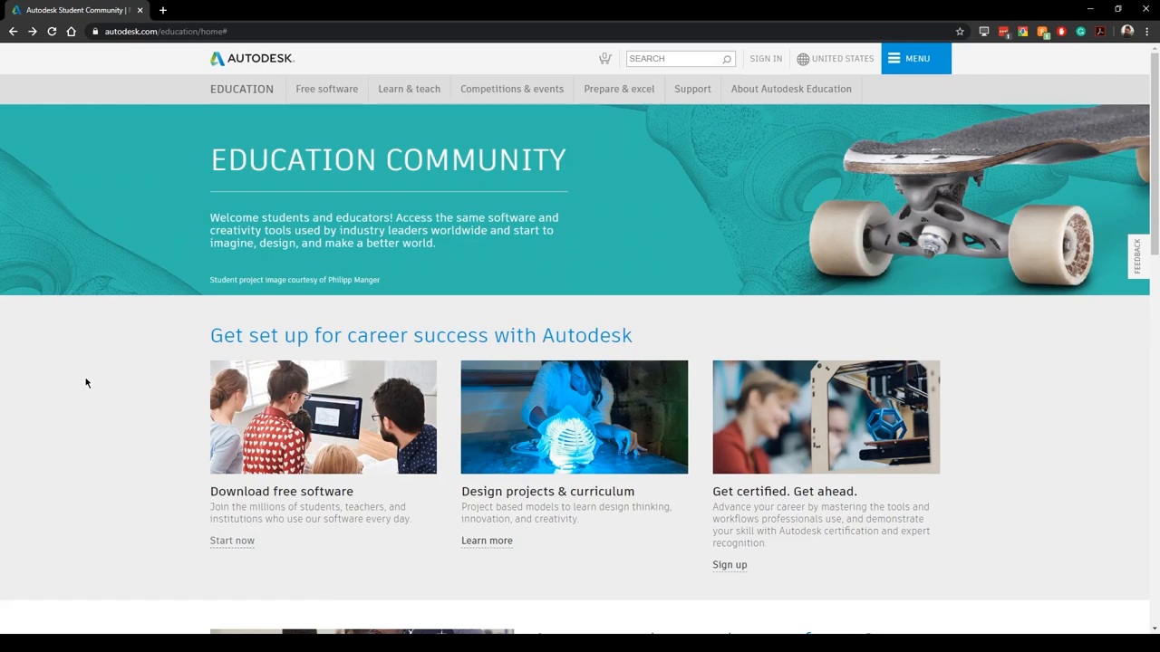
pyautogui.moveTo(148, 138)
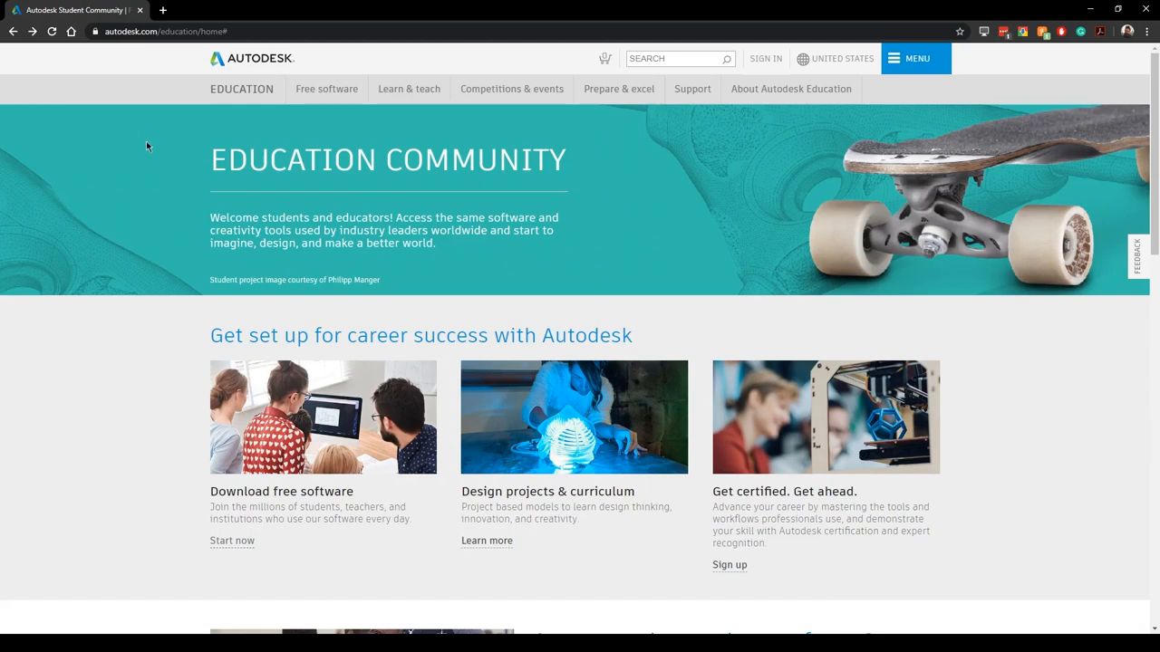
pyautogui.moveTo(1024, 373)
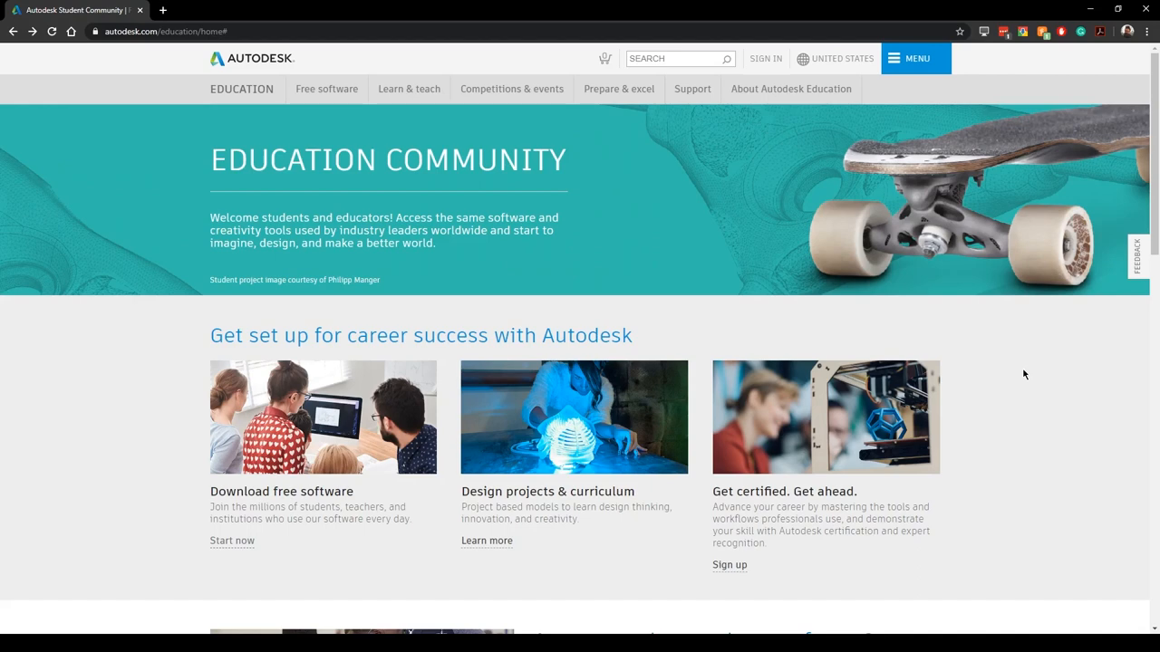
pyautogui.moveTo(431, 264)
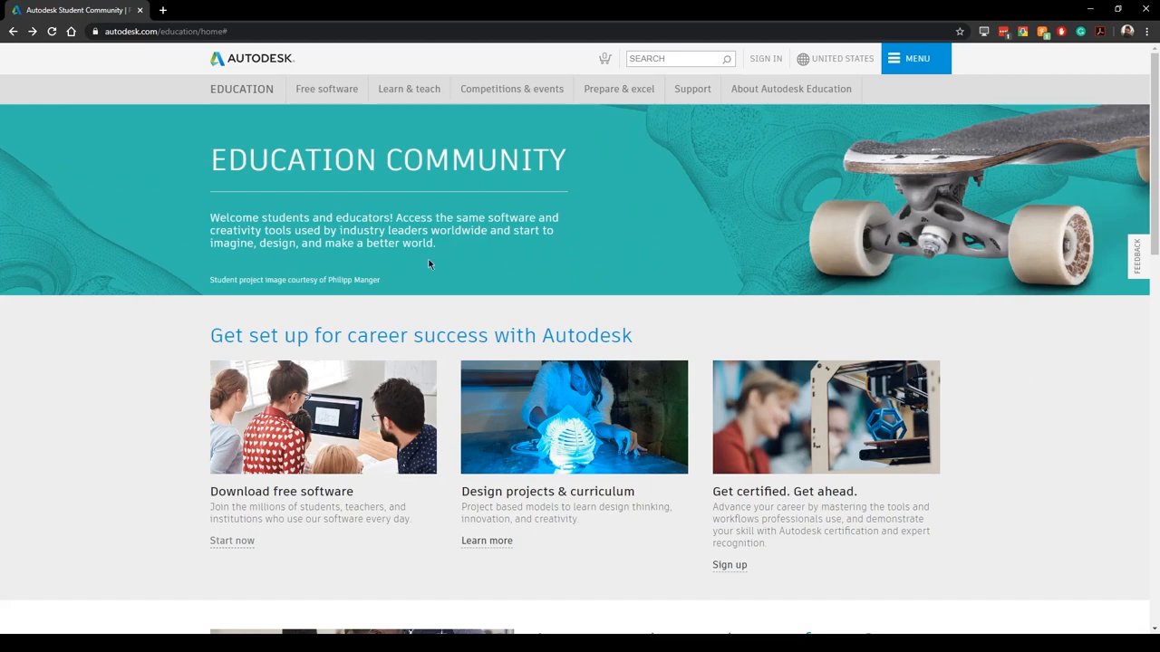
pyautogui.moveTo(704, 274)
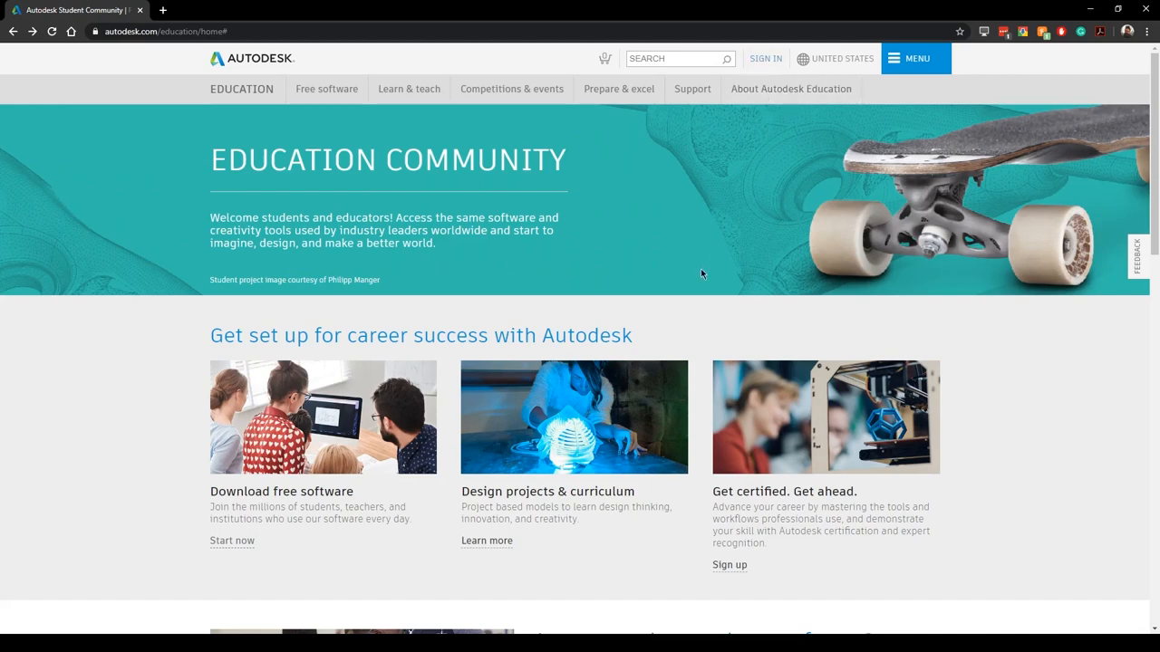
# Step: Reach the Autodesk account sign-in page via the Account menu and choose Create Account
pyautogui.scroll(-3)
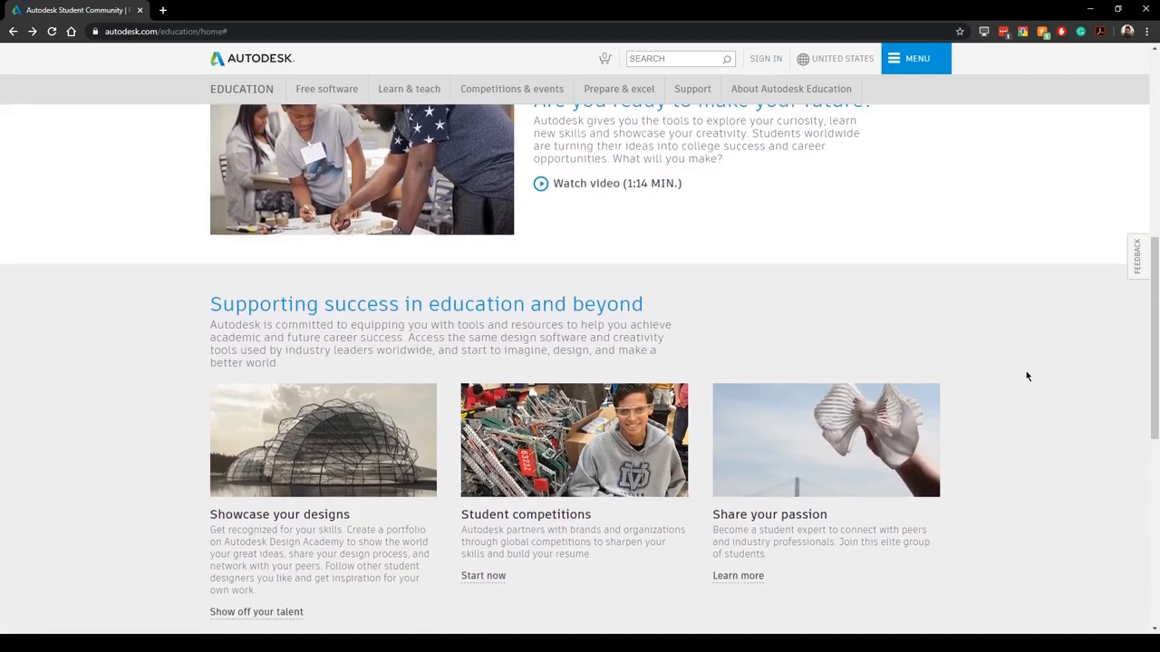
pyautogui.scroll(3)
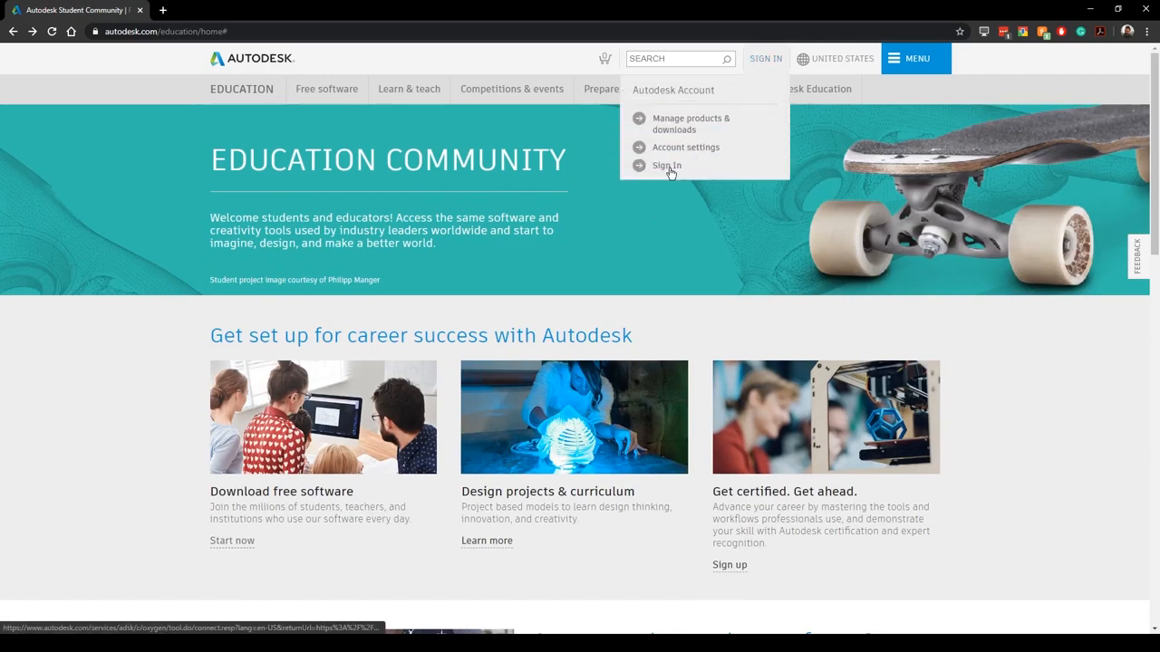
pyautogui.click(667, 165)
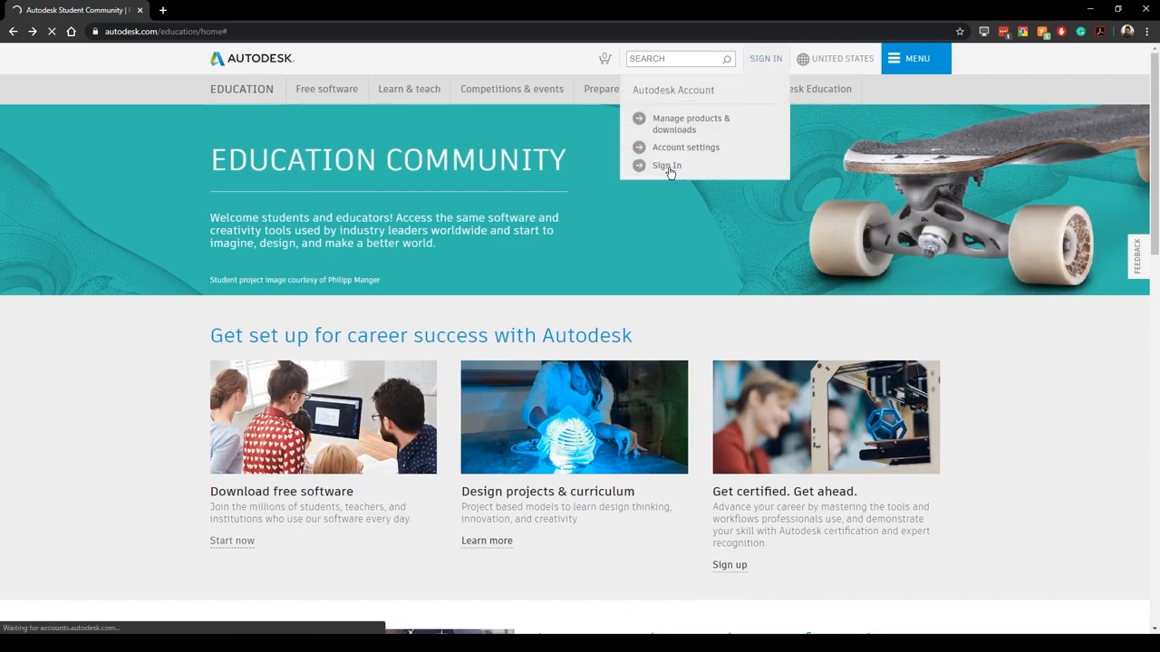
pyautogui.click(667, 165)
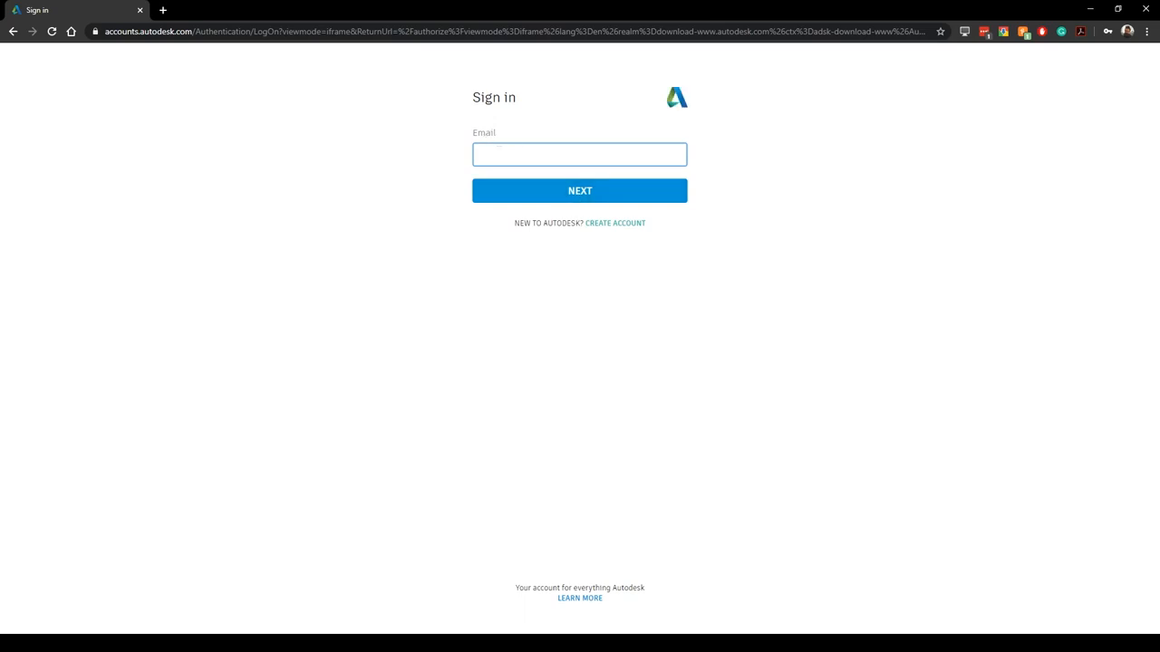
pyautogui.moveTo(614, 223)
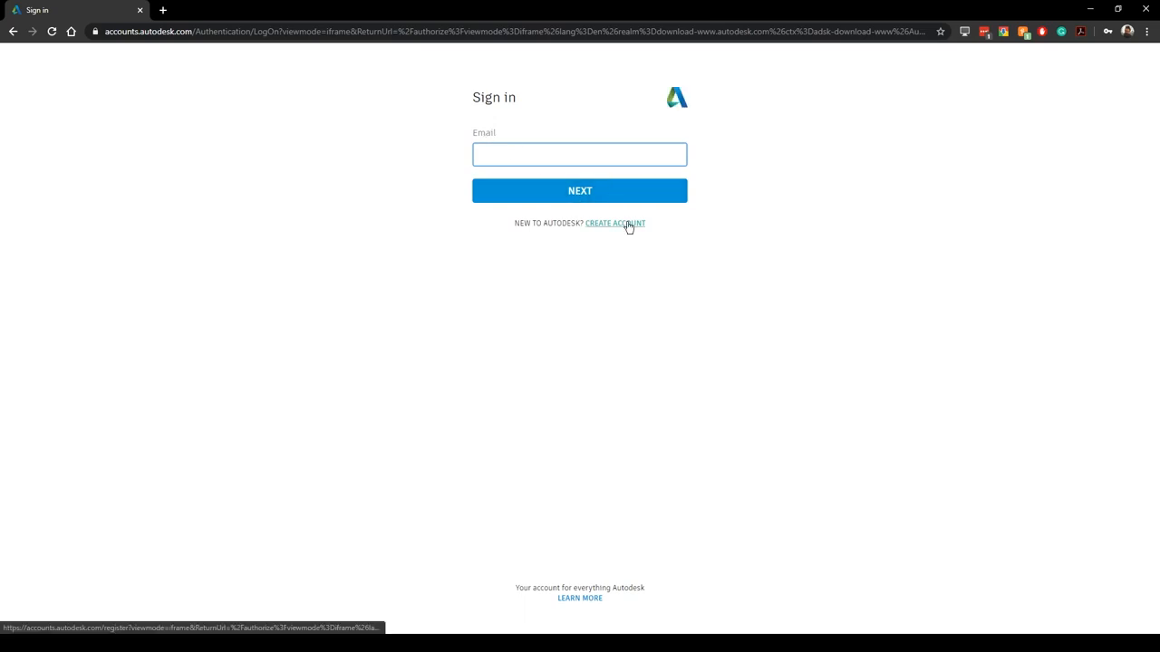
pyautogui.click(614, 223)
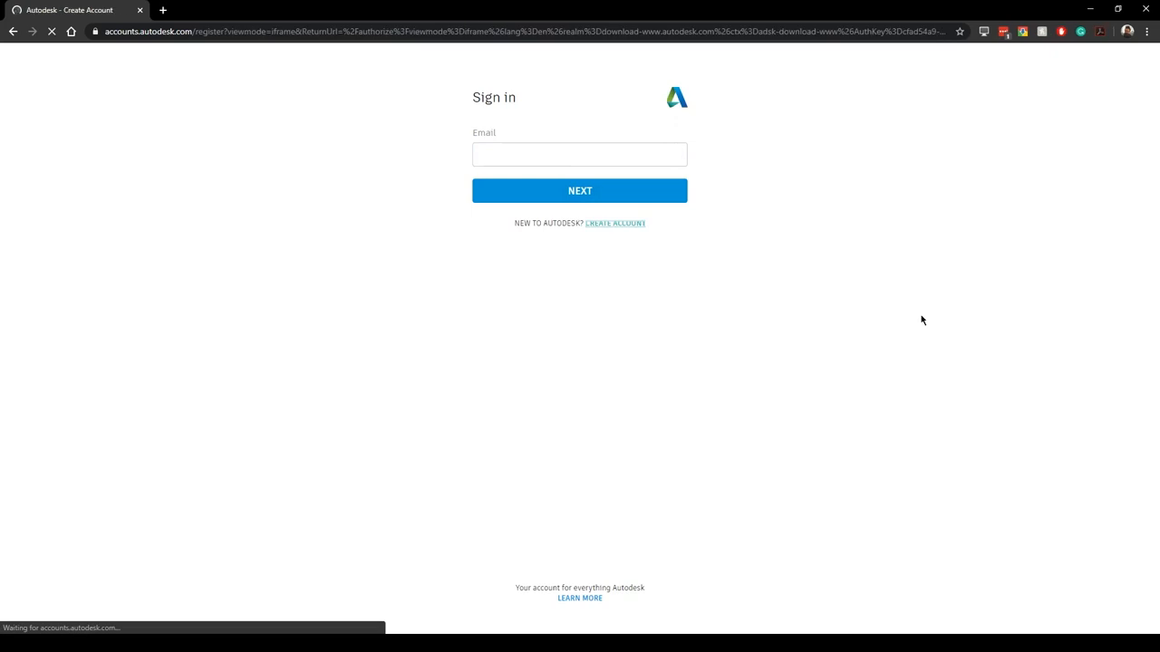
# Step: Load the Create account form with empty name, email and password fields
pyautogui.click(614, 223)
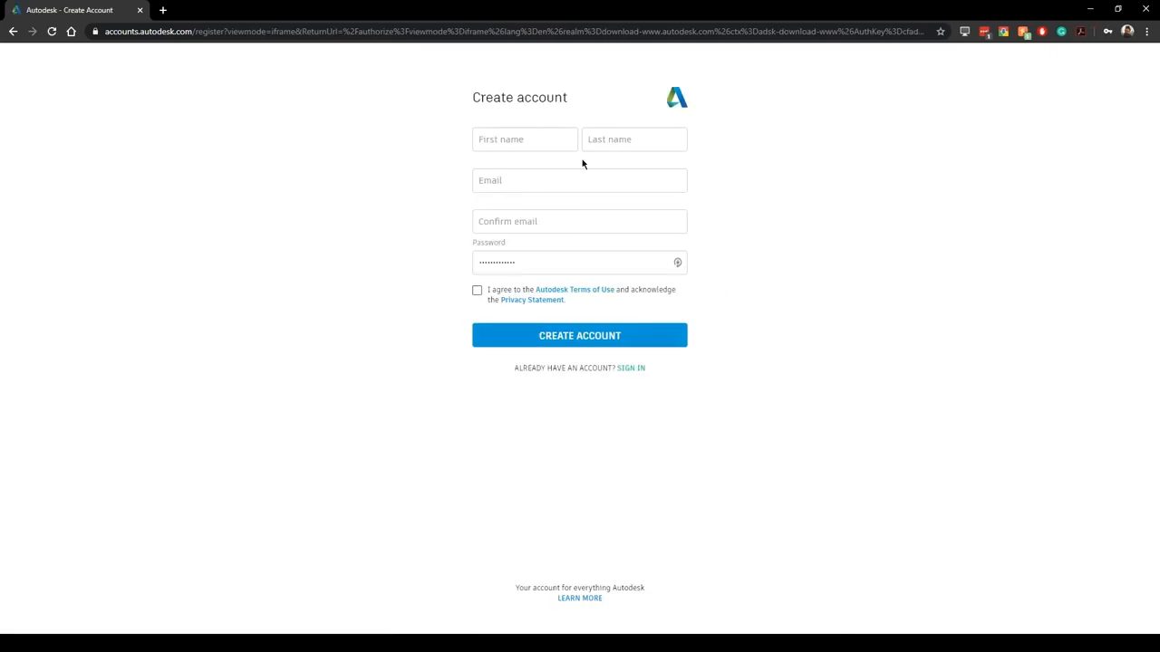
pyautogui.moveTo(830, 315)
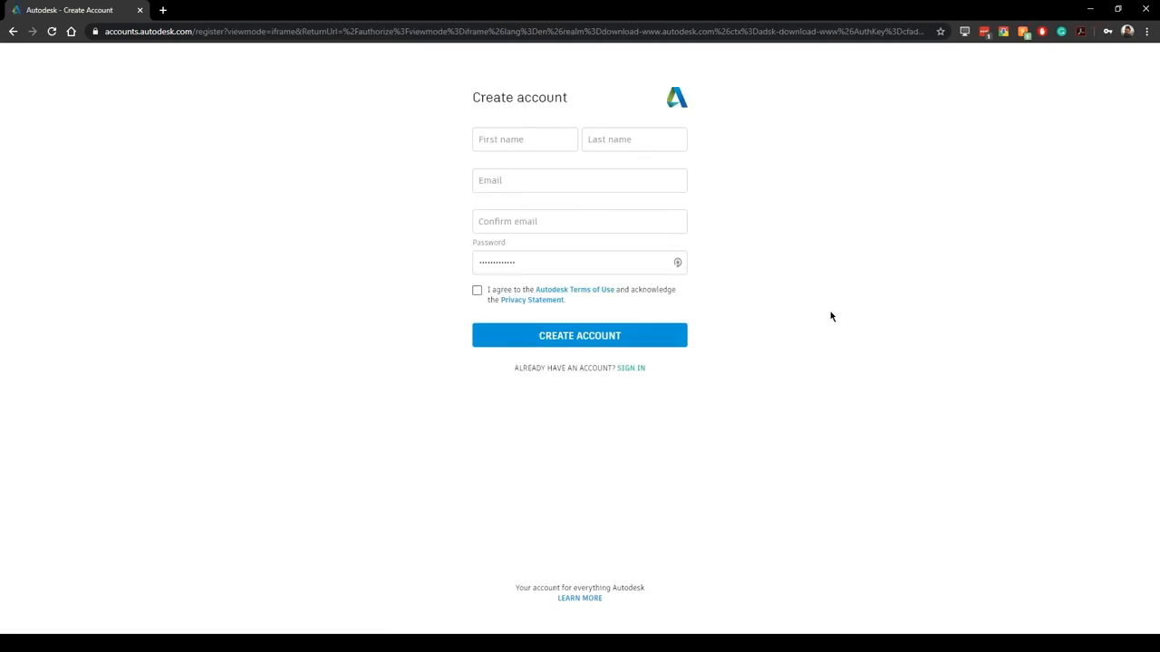
pyautogui.moveTo(837, 353)
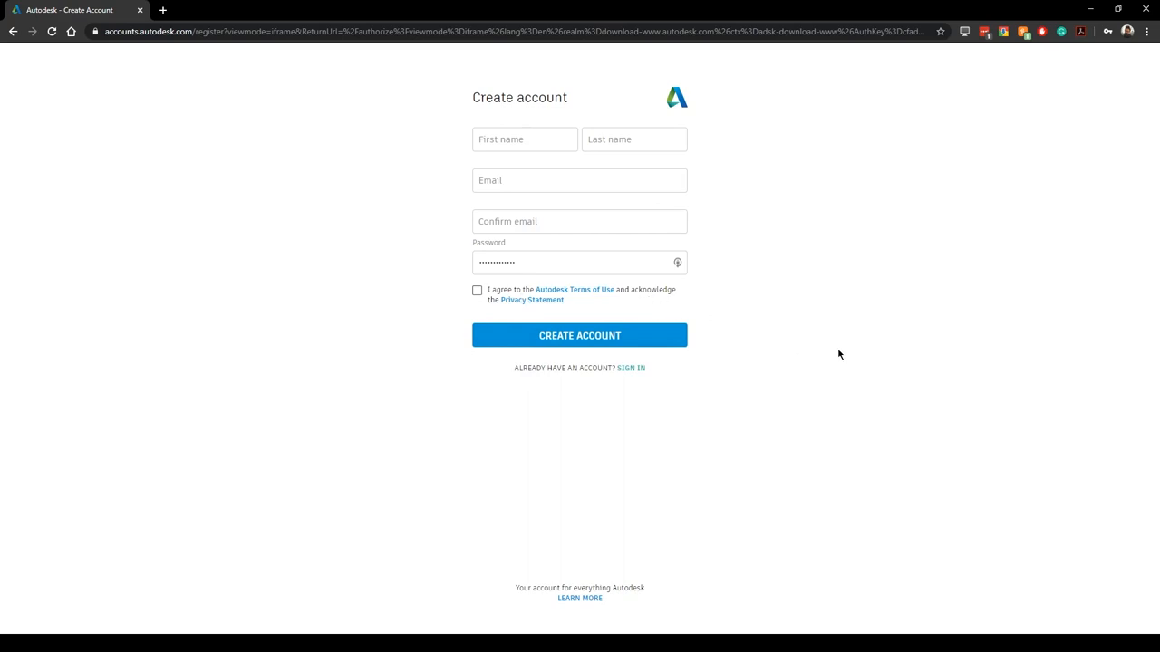